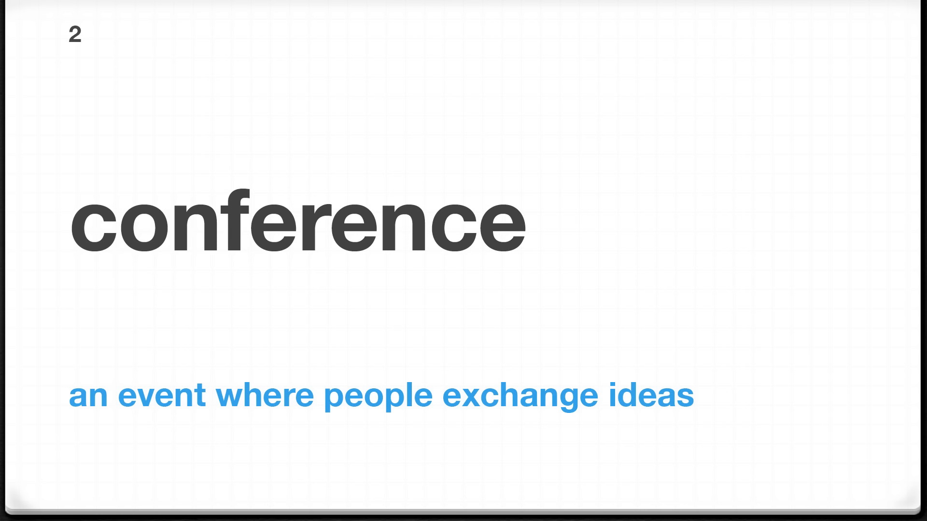
pyautogui.press('Right')
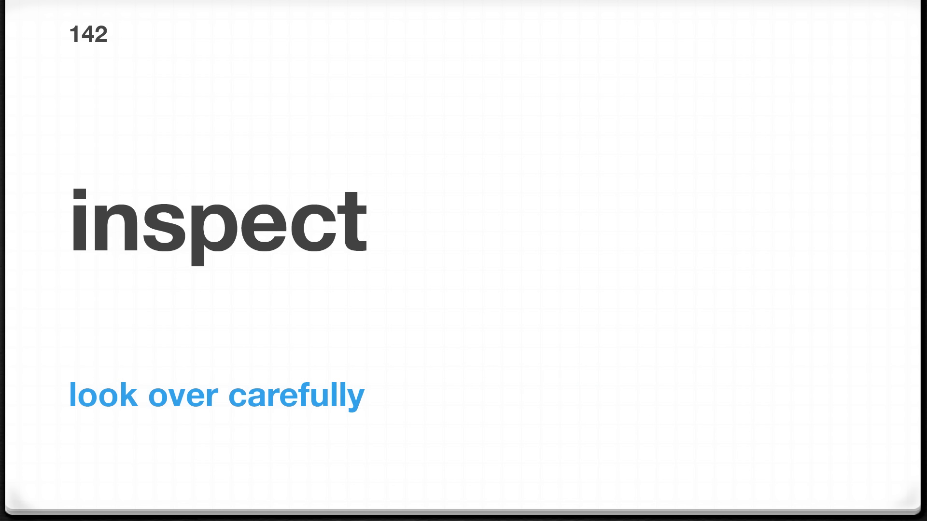
pyautogui.click(463, 260)
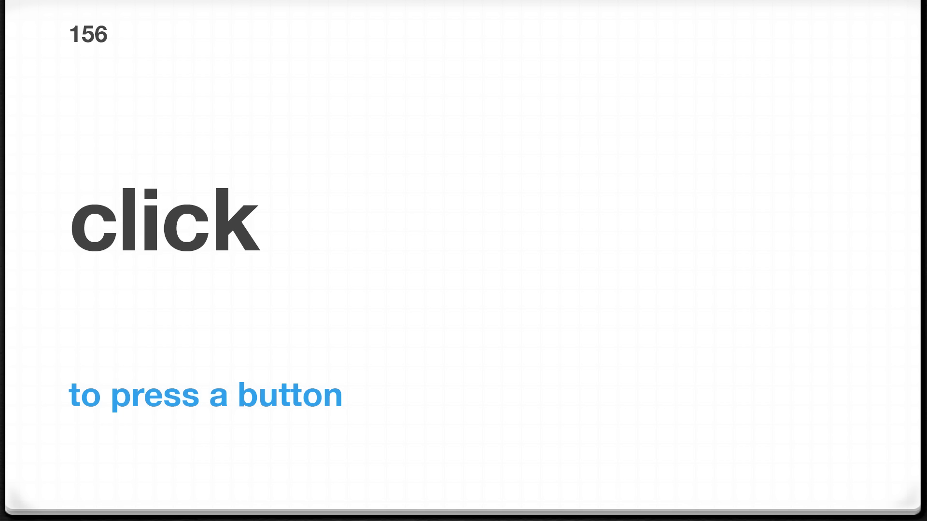